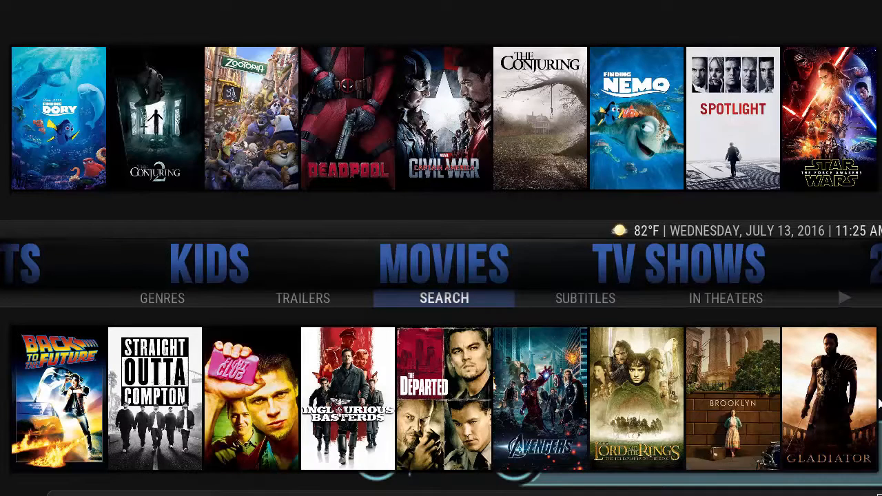
mouse_move(861, 413)
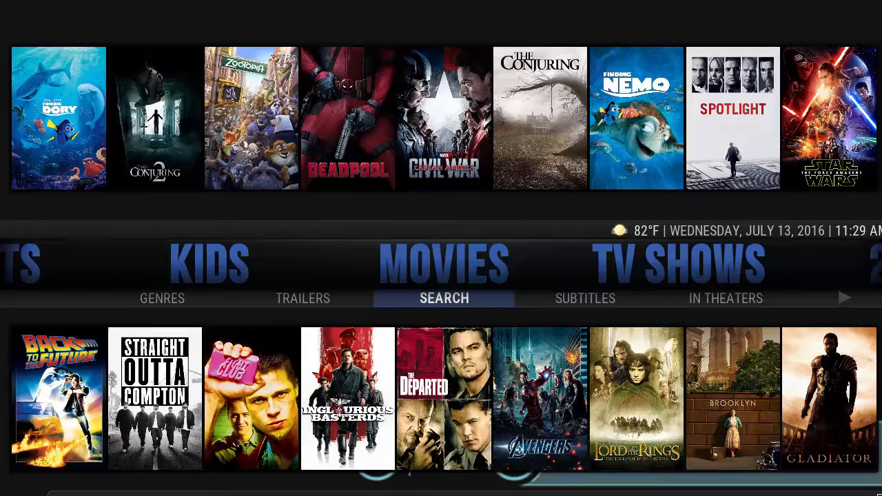
mouse_move(461, 276)
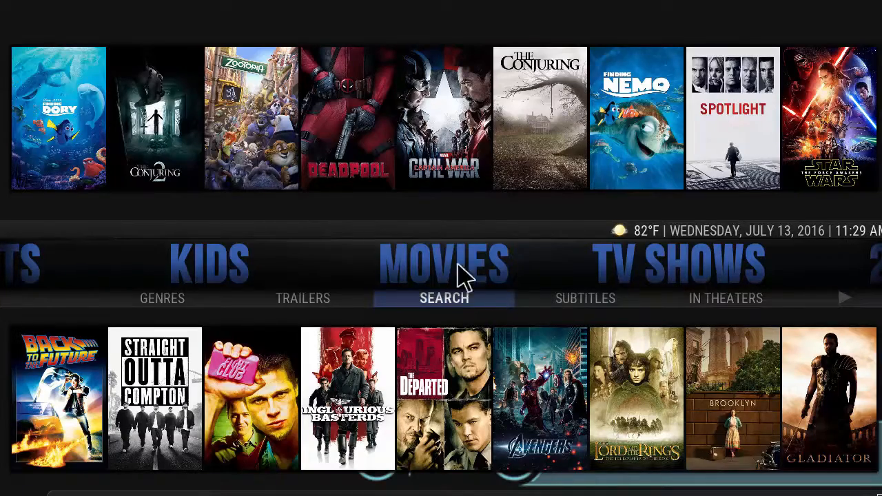
Bring up Deadpool (2016) from the Movies row and list its Exodus streaming sources
click(154, 117)
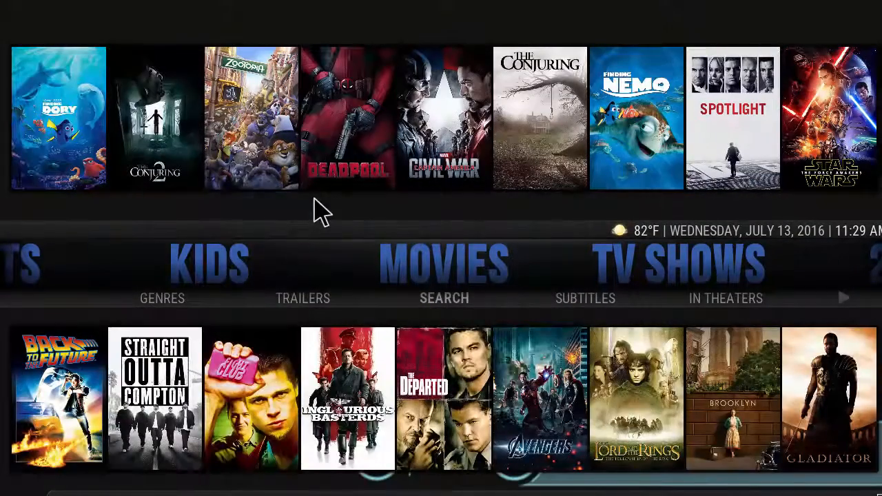
mouse_move(397, 232)
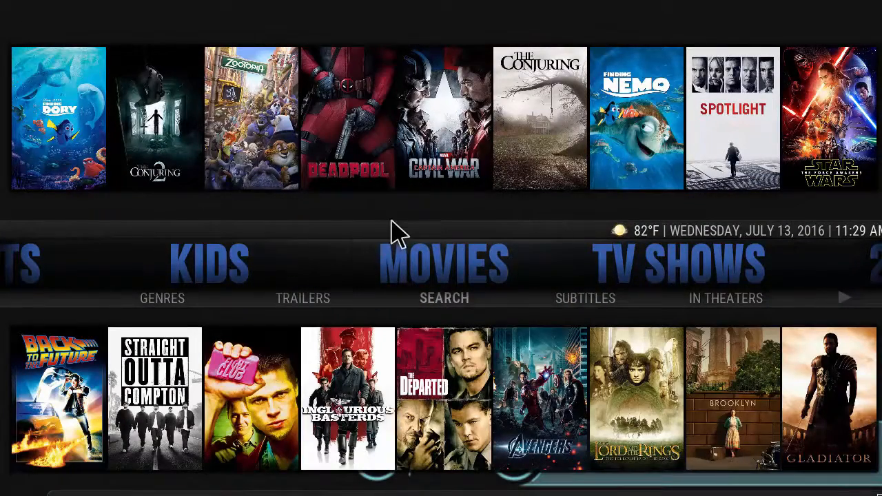
click(347, 117)
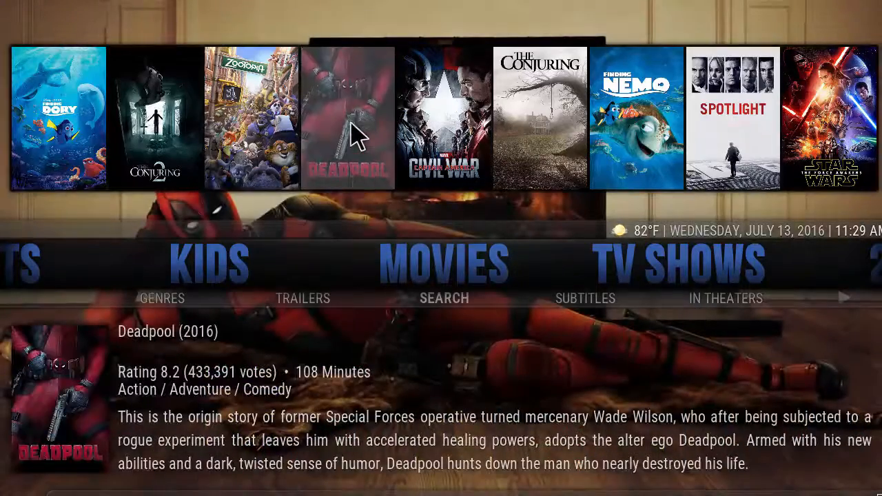
click(348, 117)
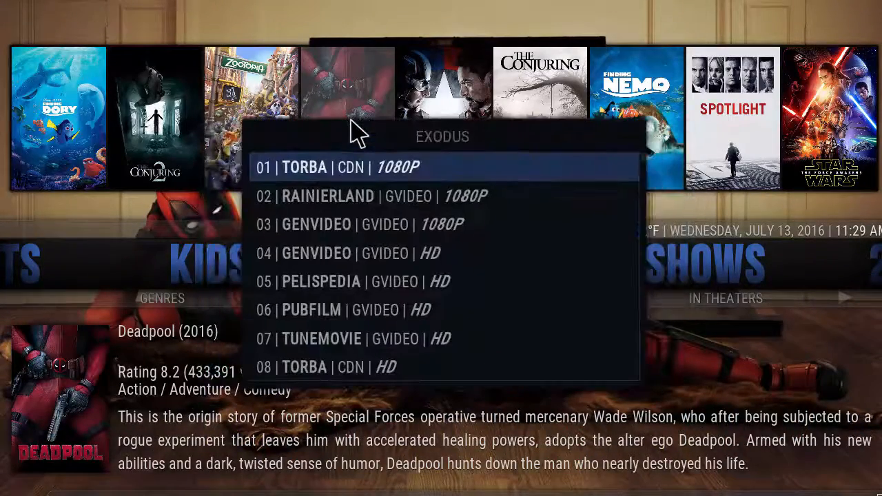
mouse_move(393, 193)
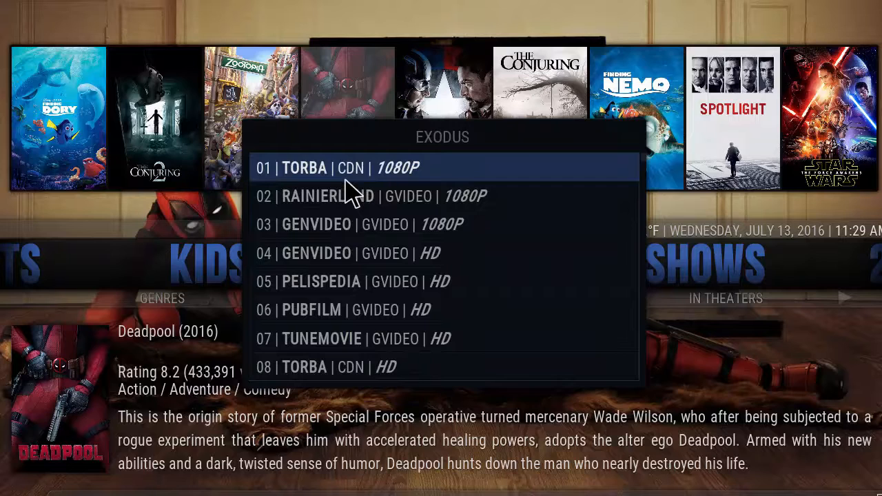
mouse_move(430, 165)
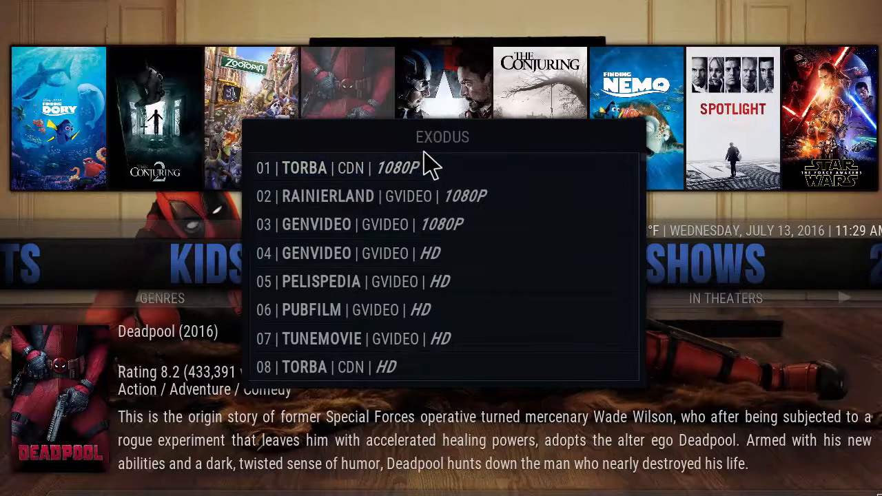
mouse_move(442, 162)
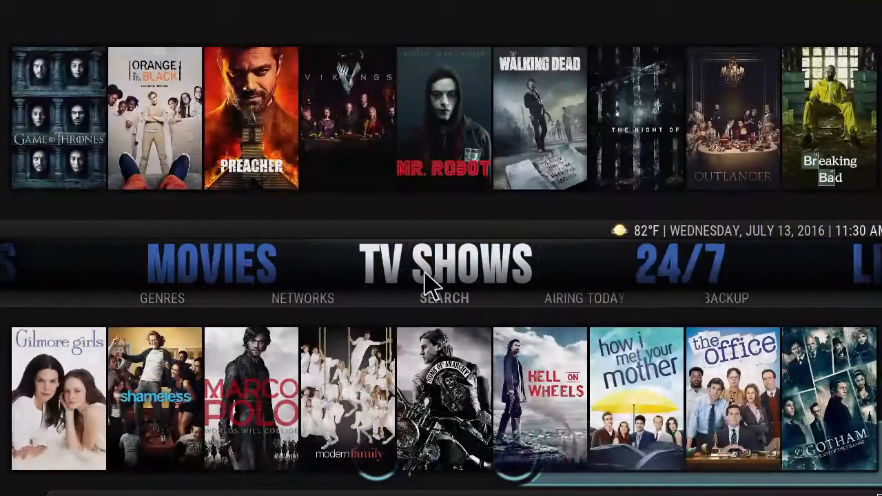
mouse_move(434, 218)
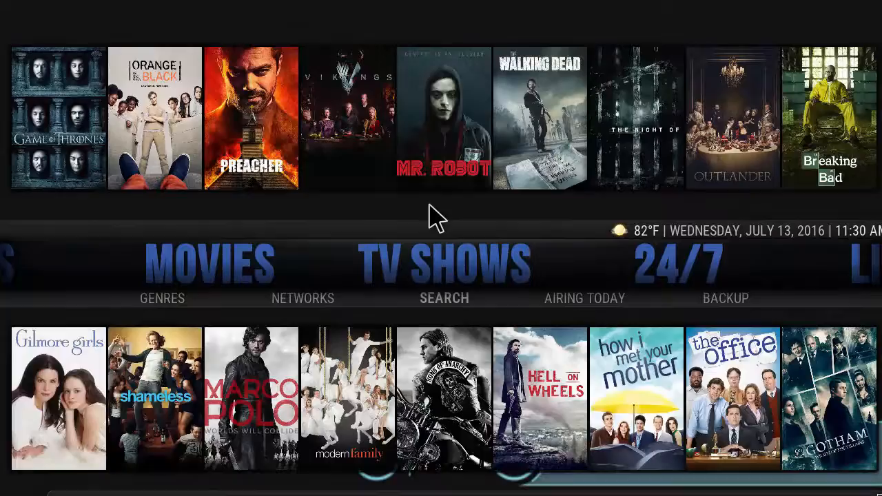
click(347, 400)
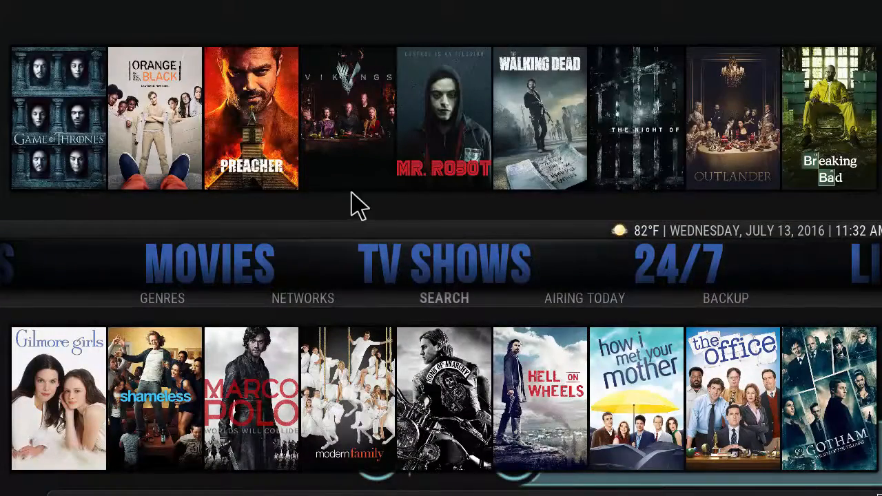
click(346, 116)
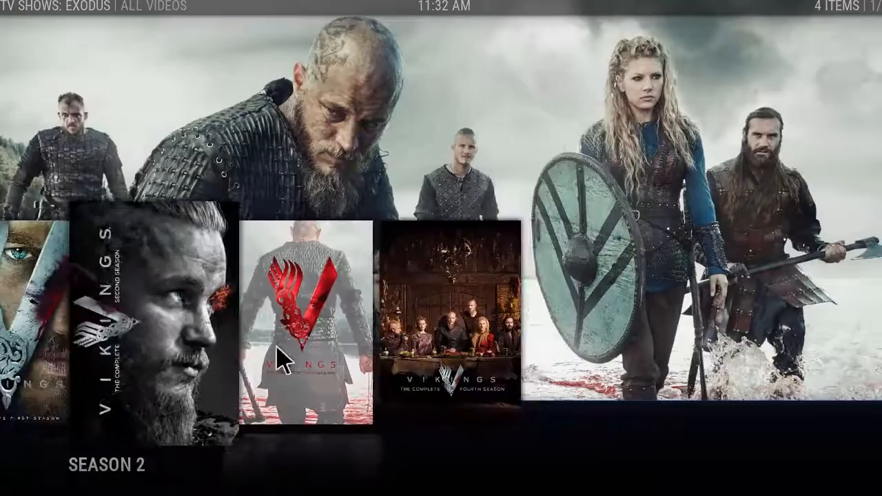
scroll(right, 3)
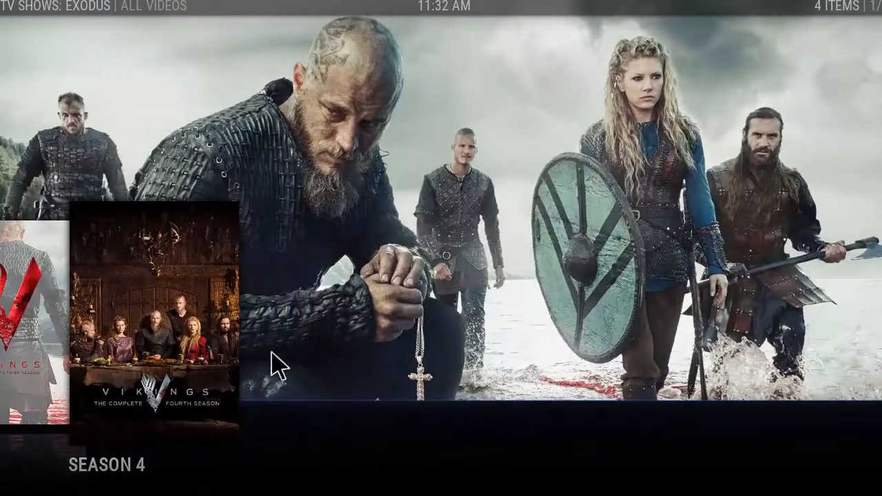
click(149, 324)
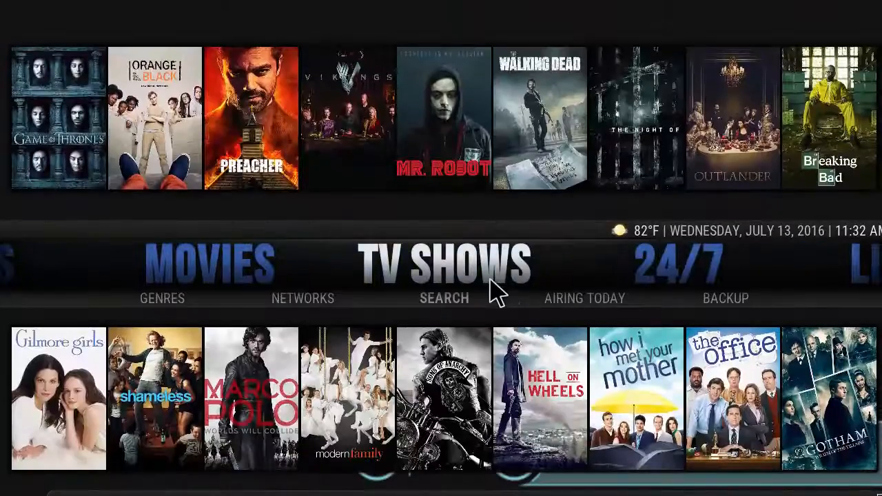
Move the home menu past 24/7 onto Live TV with Live Events, WWE and NFL Network
scroll(right, 3)
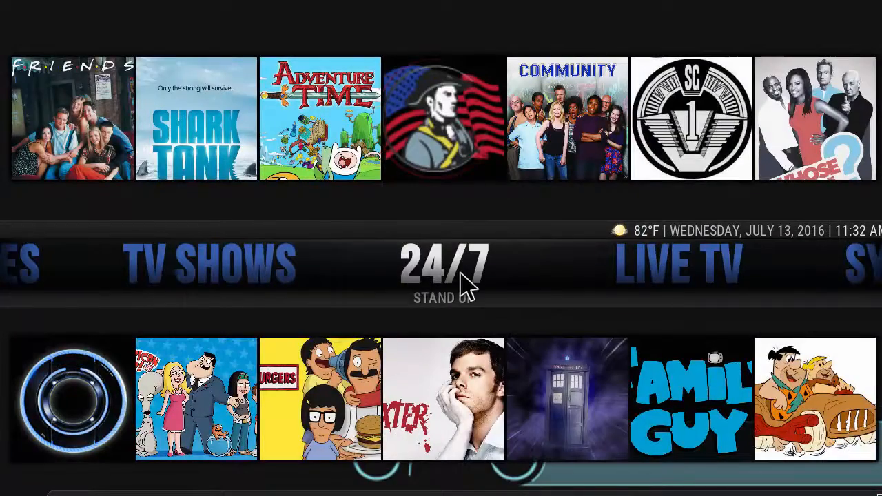
click(444, 265)
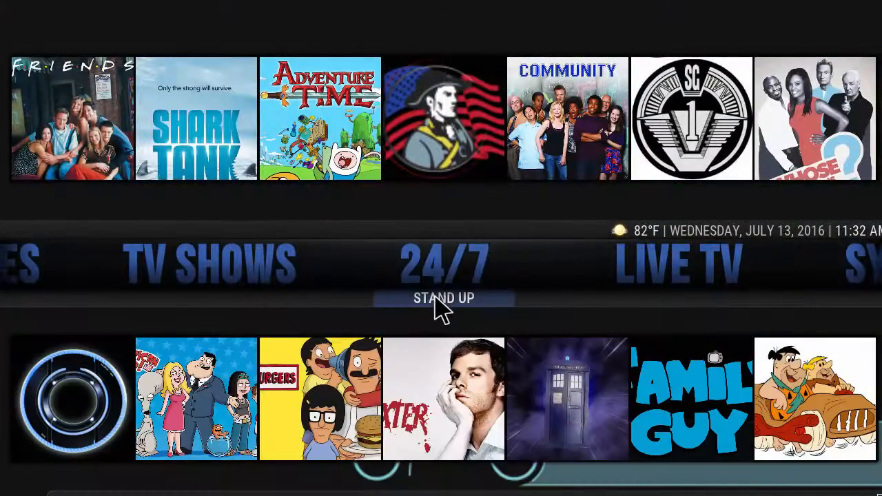
click(444, 298)
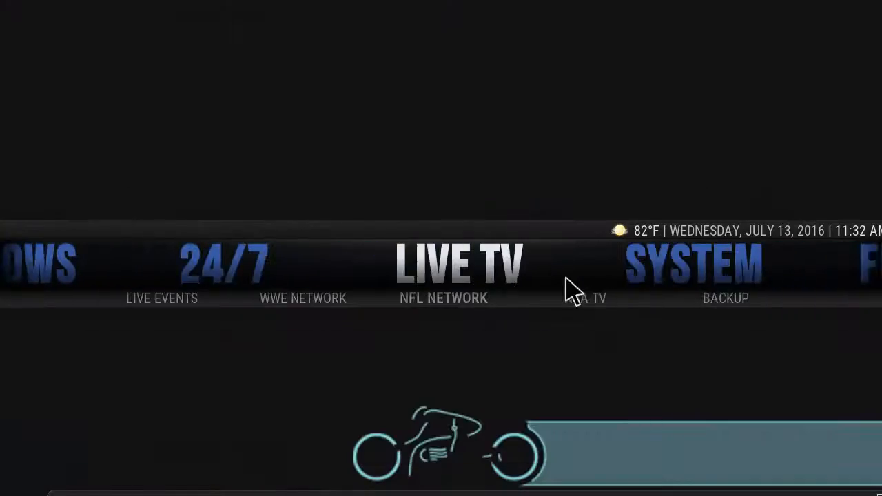
Advance the home menu to the System section showing Add-ons, Skin Settings and Shutdown
click(458, 264)
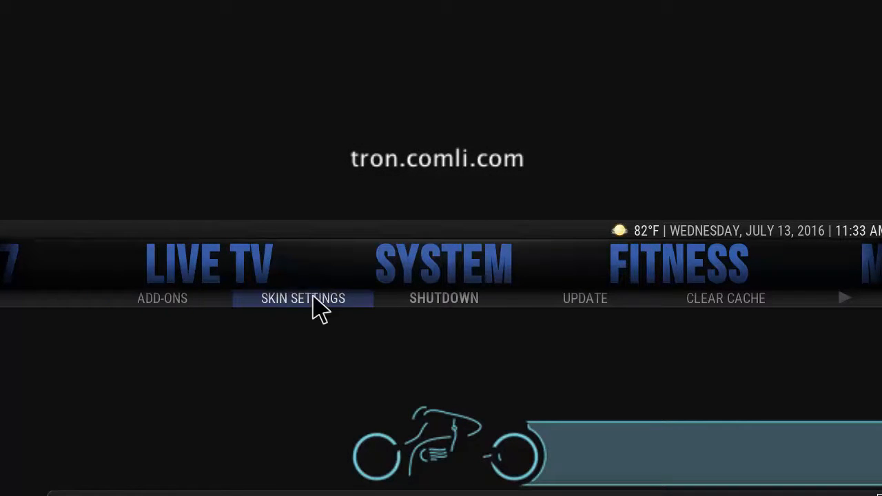
mouse_move(726, 298)
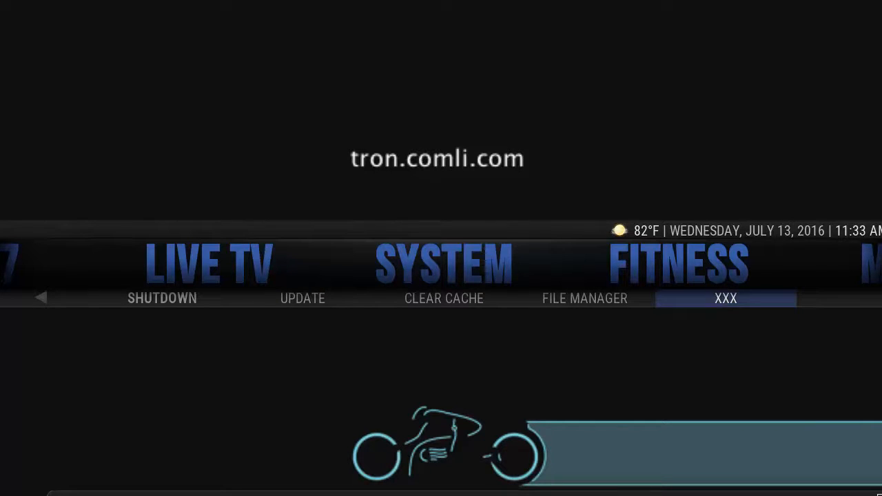
click(725, 298)
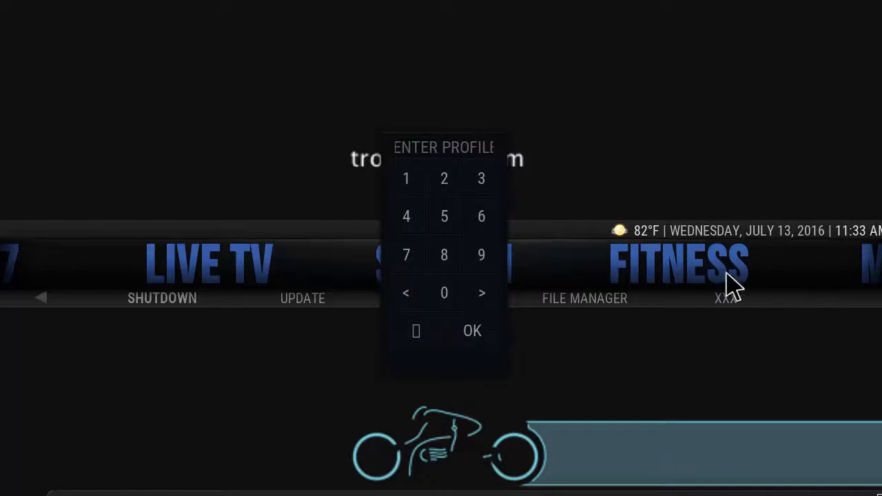
mouse_move(655, 186)
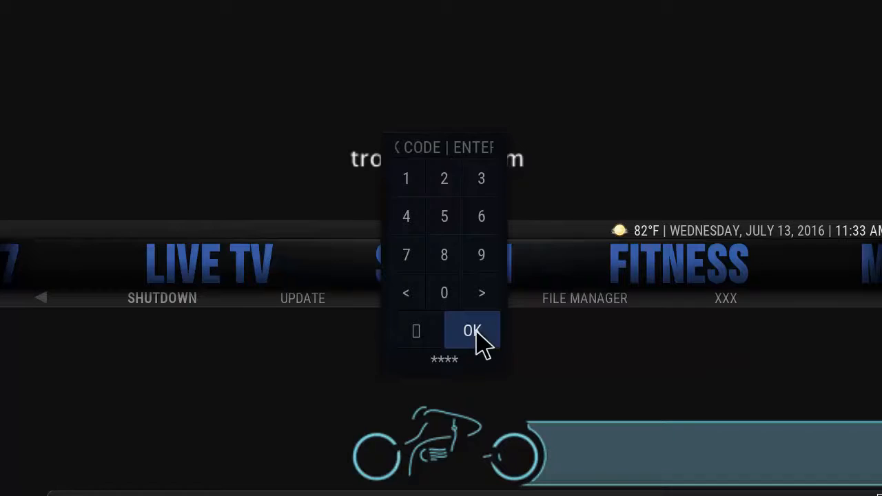
click(471, 331)
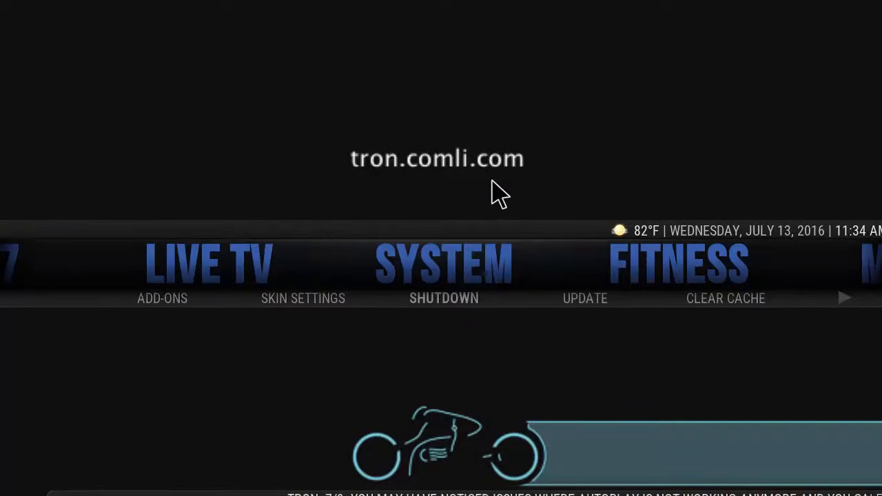
mouse_move(517, 214)
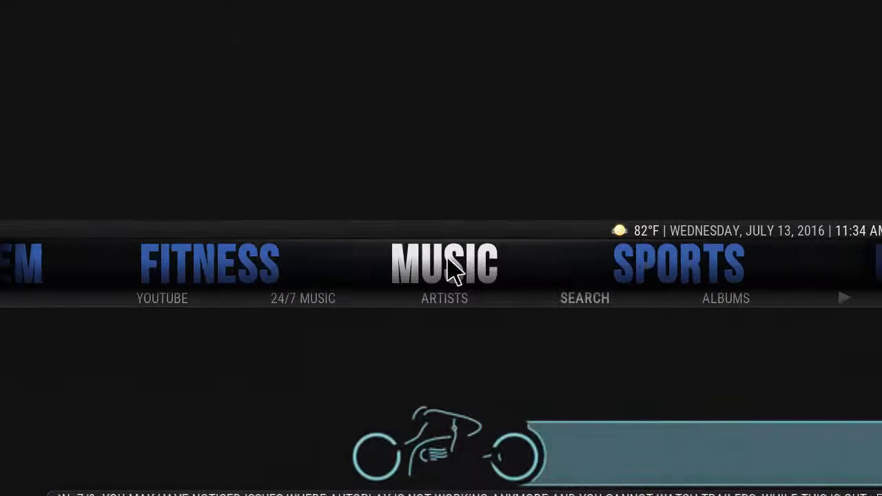
mouse_move(303, 298)
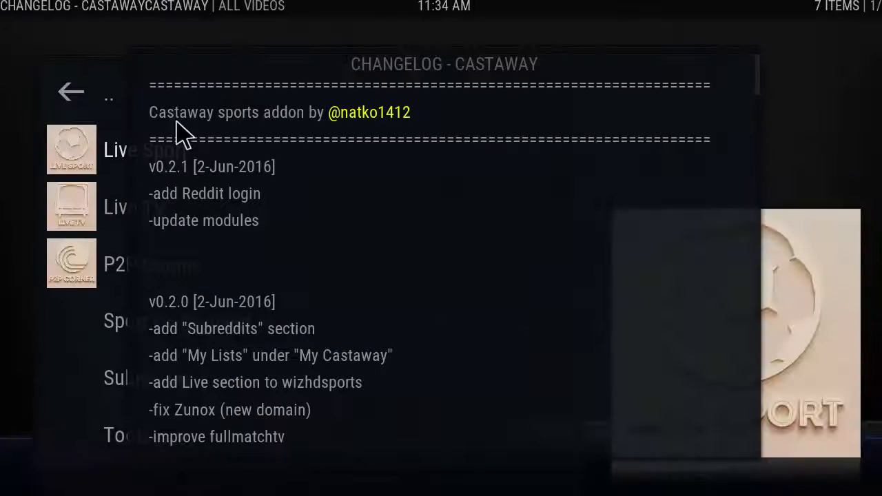
mouse_move(737, 375)
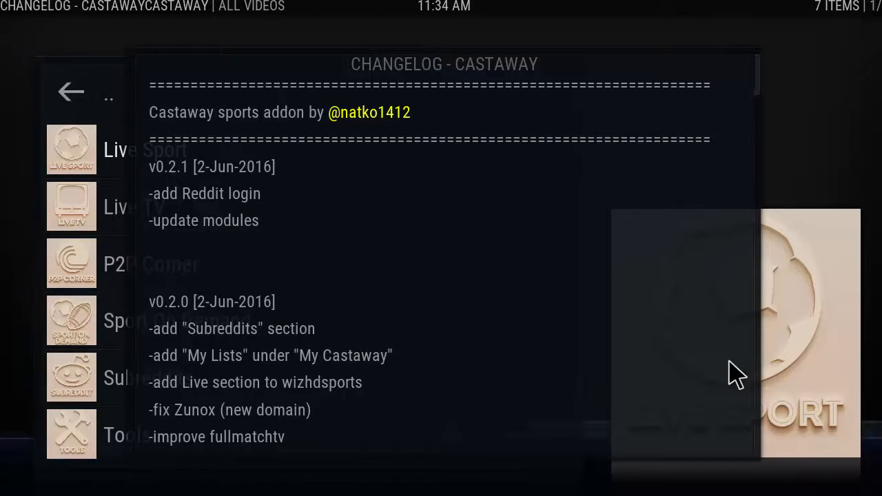
mouse_move(297, 278)
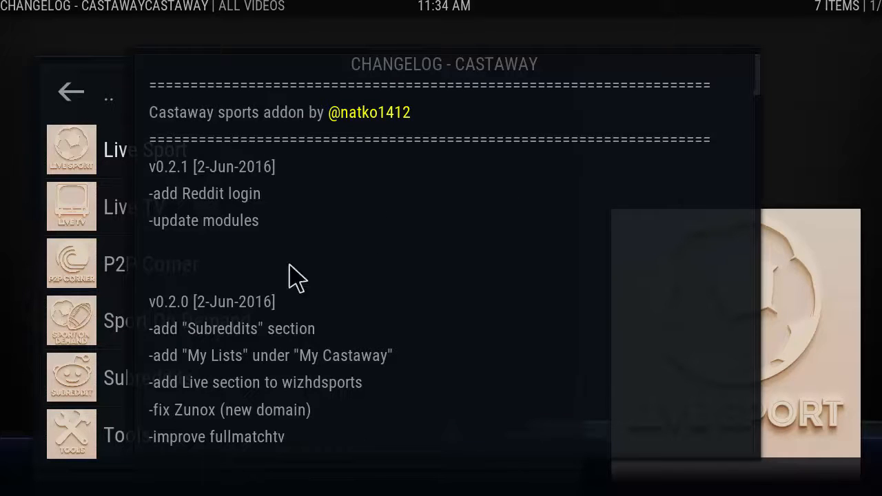
mouse_move(535, 286)
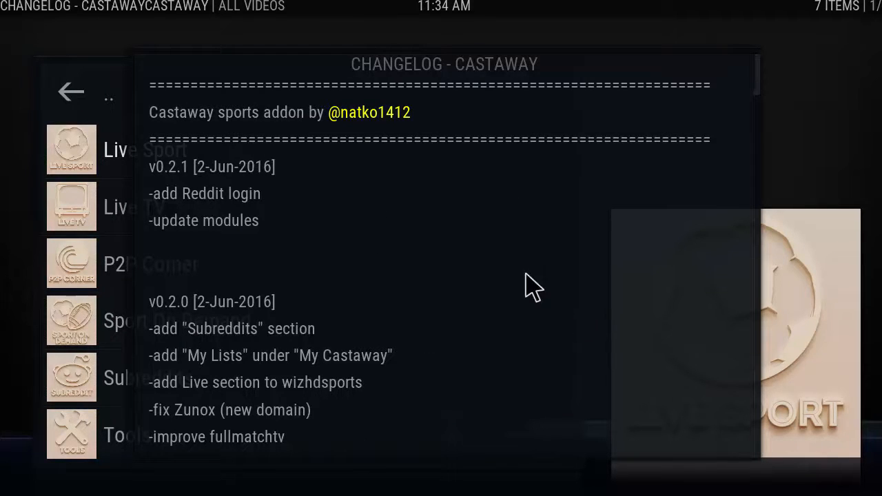
mouse_move(491, 325)
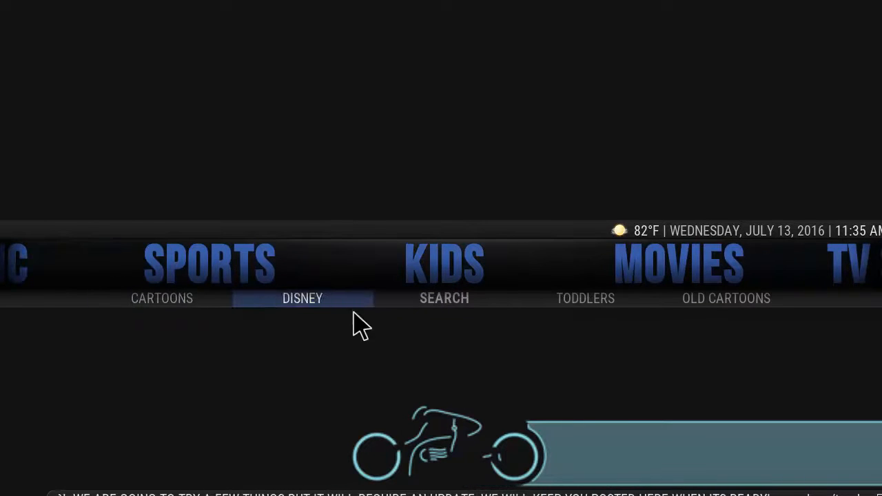
mouse_move(558, 298)
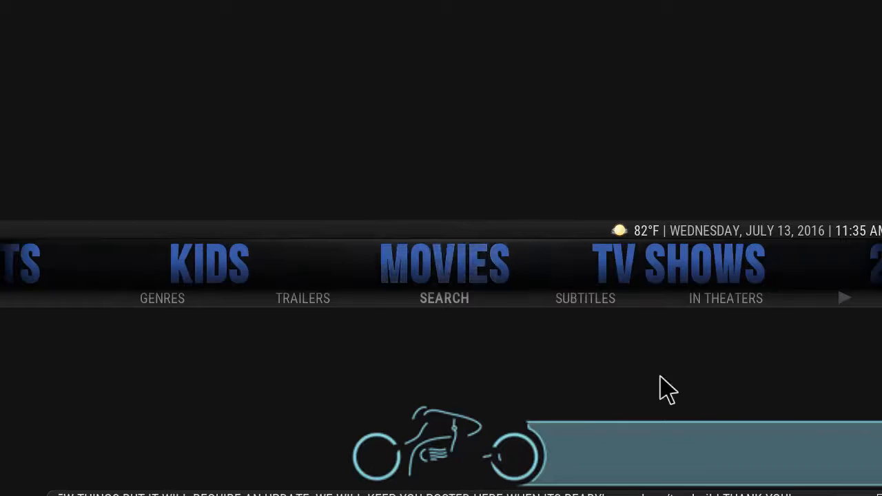
mouse_move(303, 85)
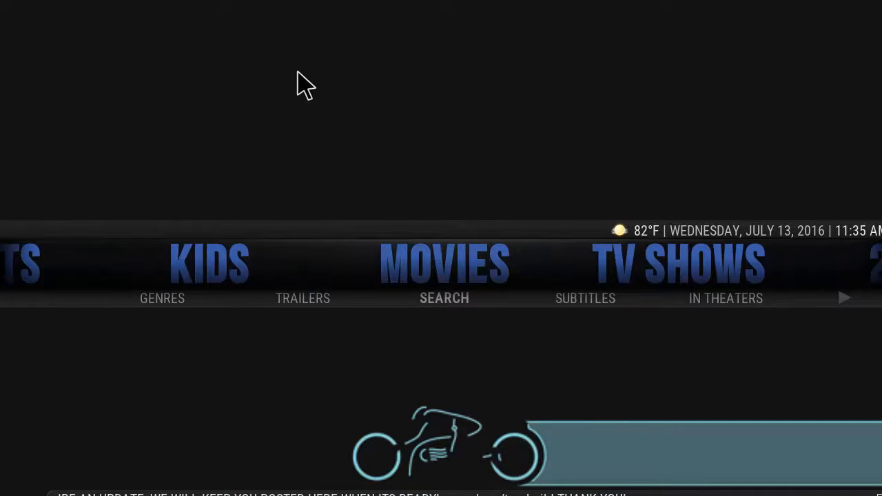
mouse_move(488, 115)
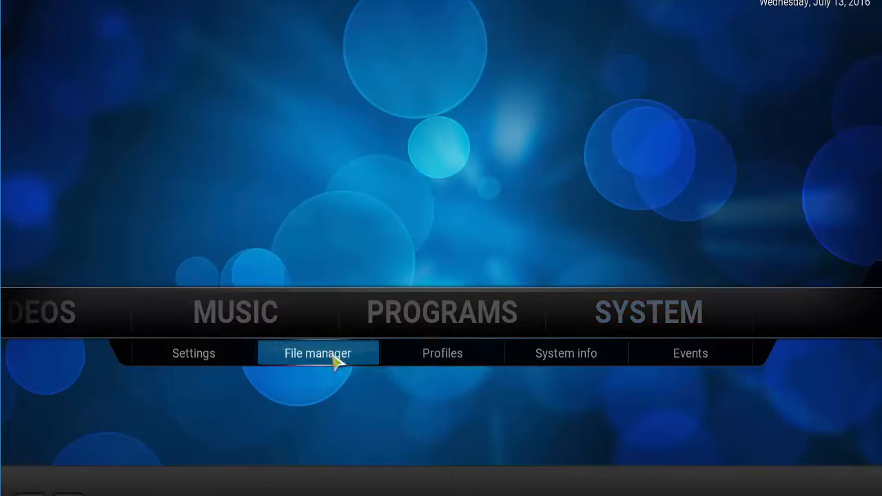
click(317, 353)
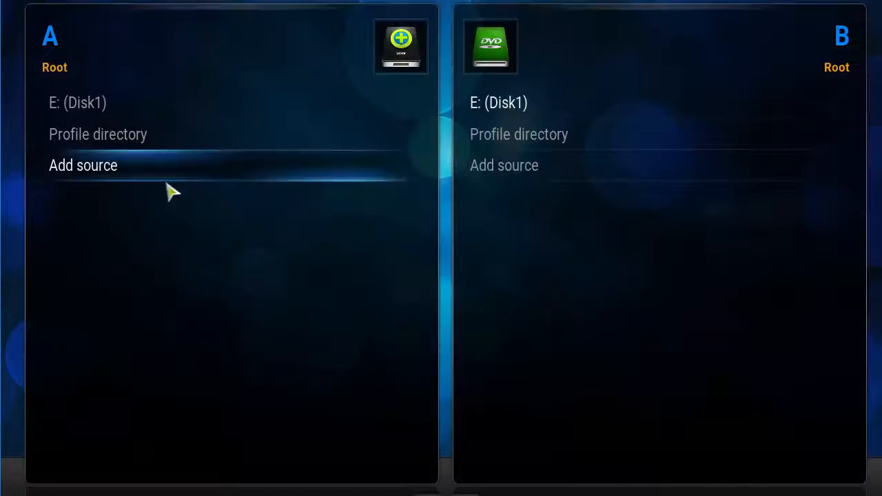
click(82, 166)
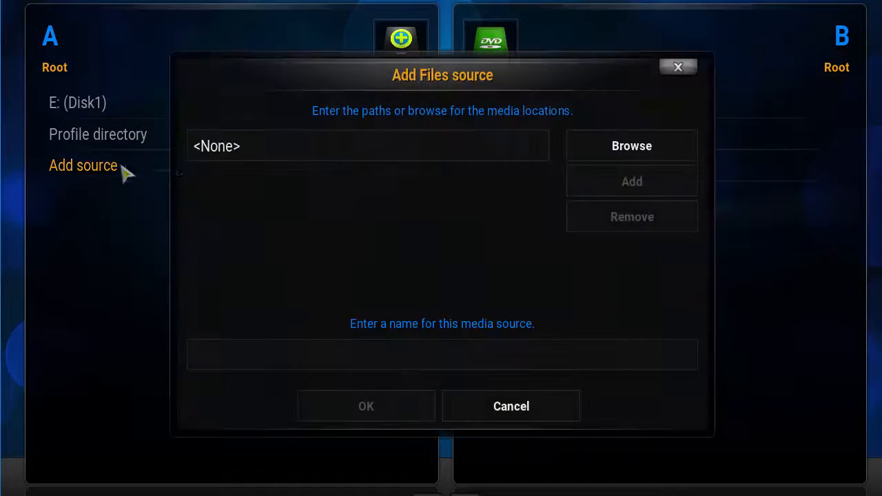
click(370, 146)
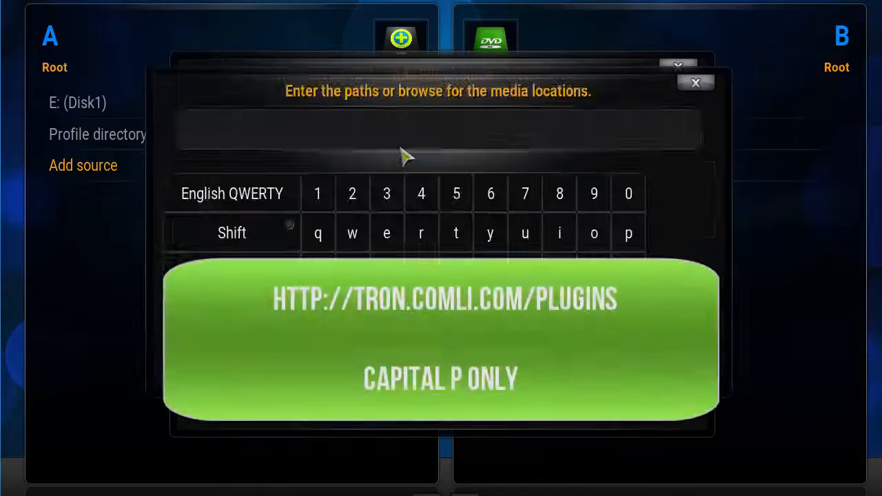
text(http://tron.)
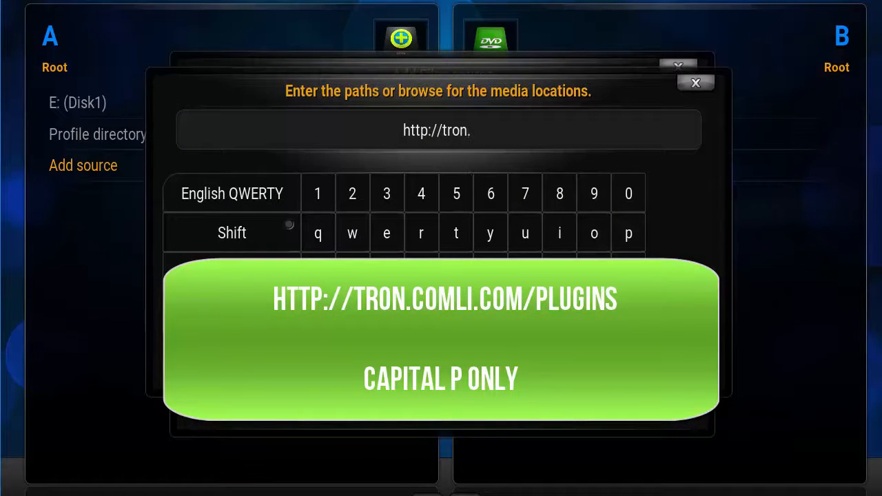
text(comli.com/Plugins)
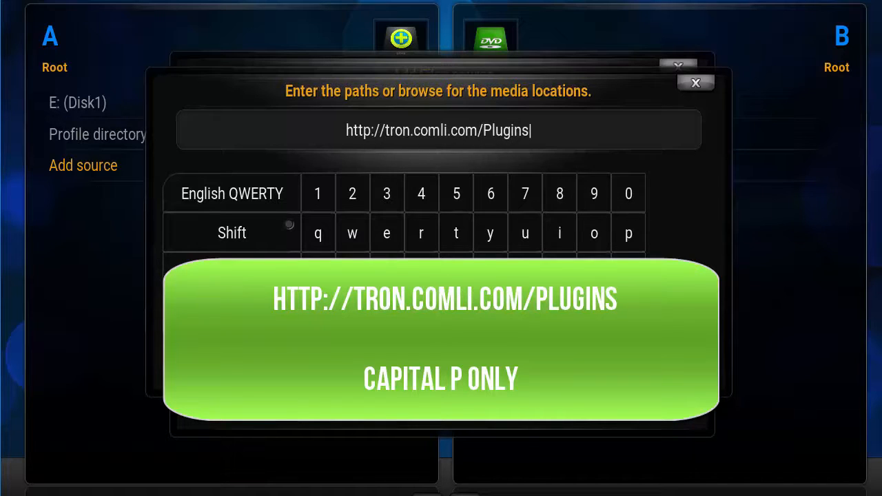
mouse_move(490, 145)
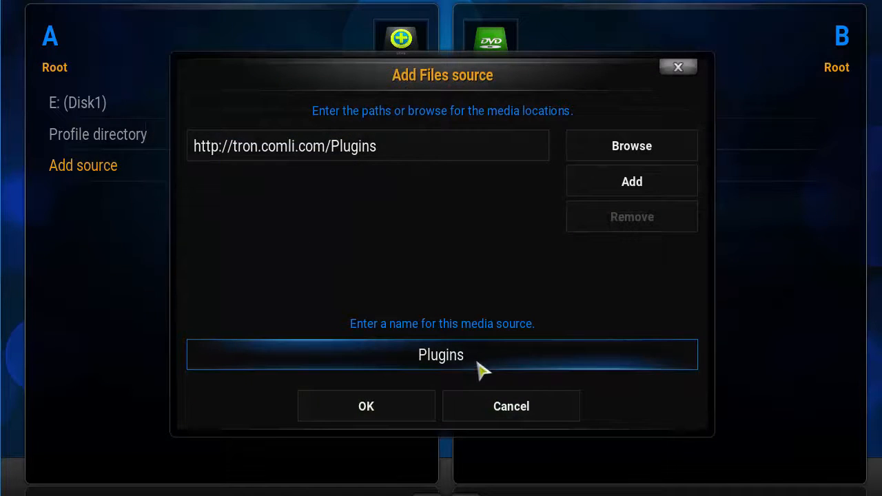
Name the new source TRON and save it to the file manager
click(441, 354)
text(TRO)
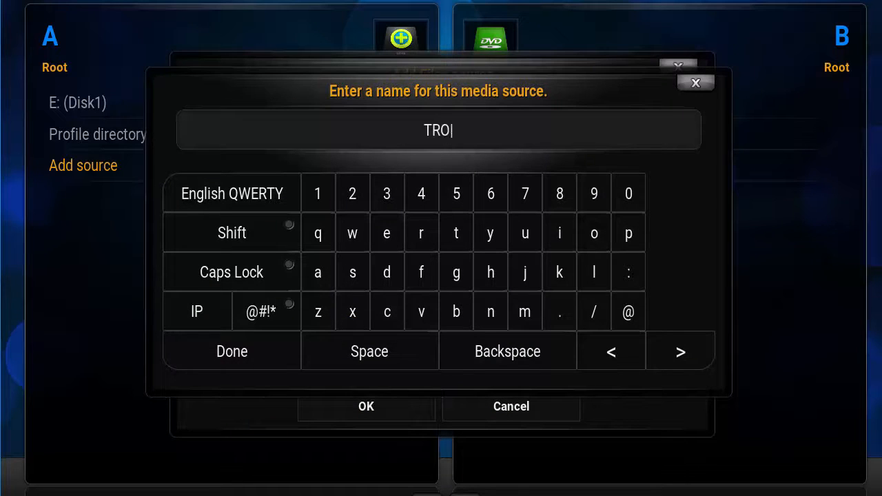
click(490, 312)
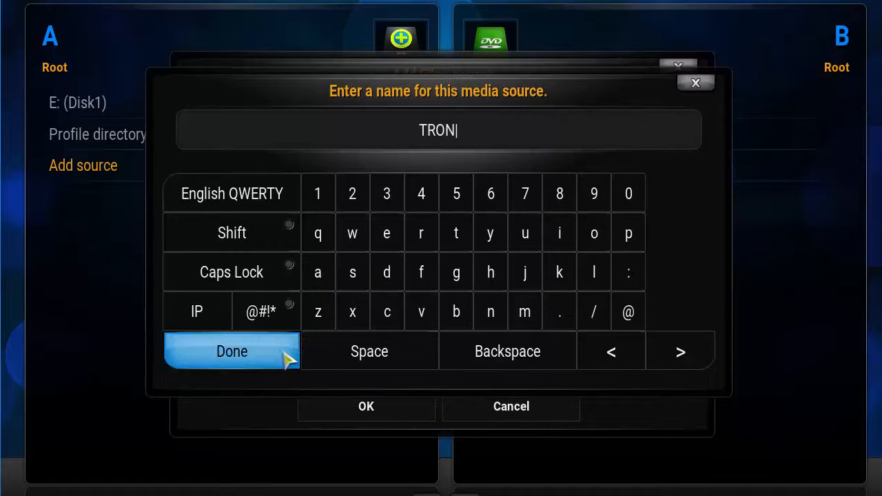
click(231, 352)
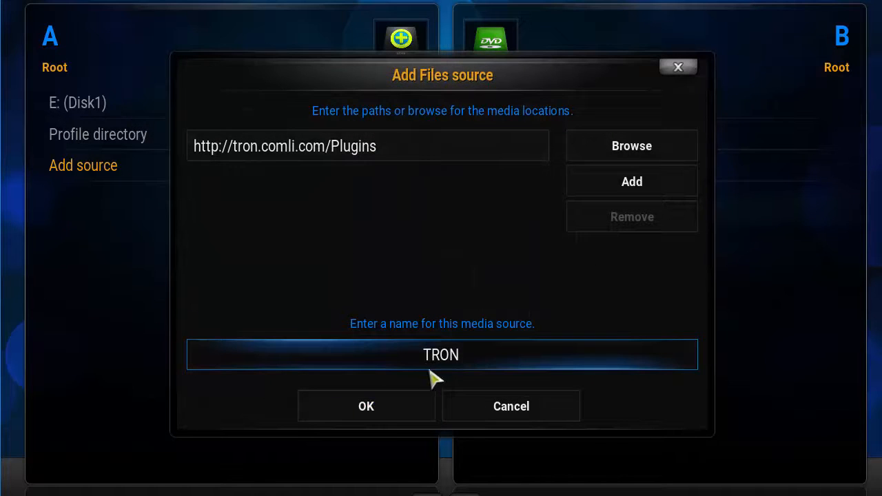
click(368, 146)
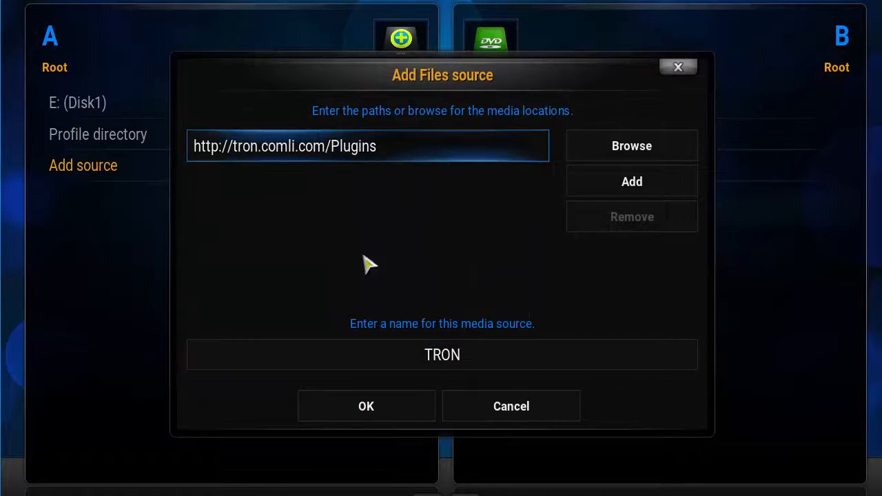
click(367, 405)
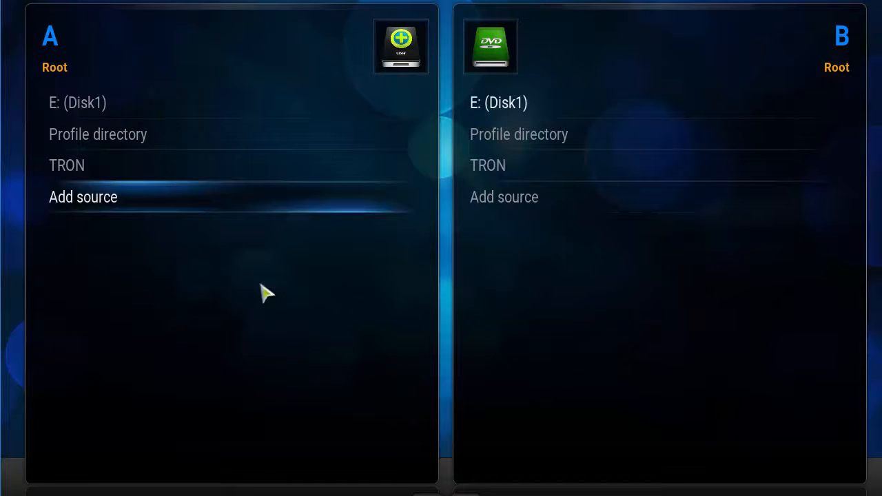
mouse_move(331, 295)
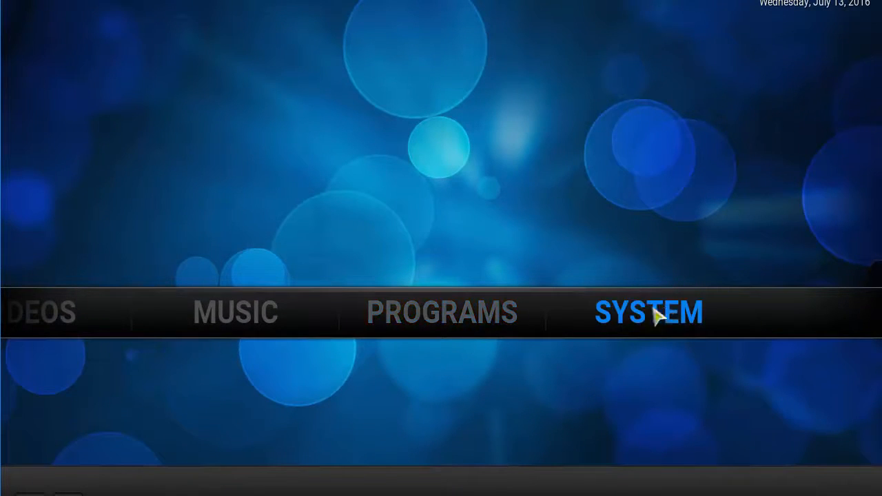
Install the wizard add-on zip from the TRON source via Settings > Add-ons > Install from zip file
click(648, 312)
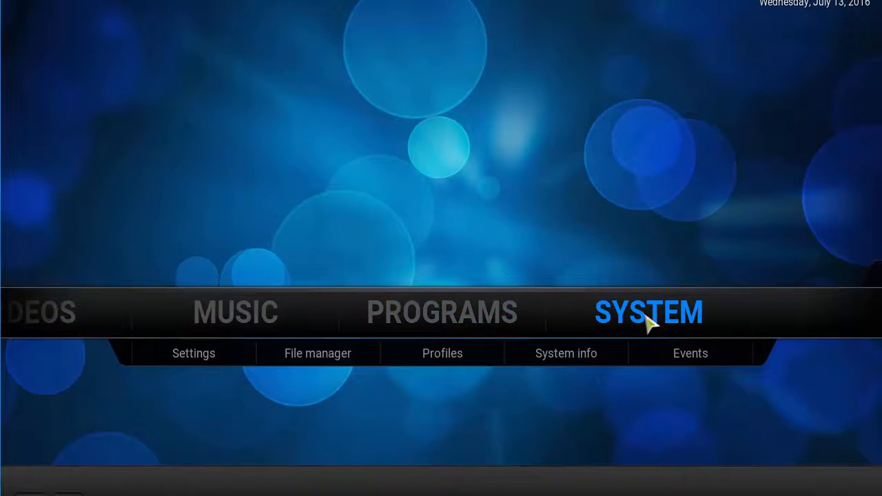
click(193, 353)
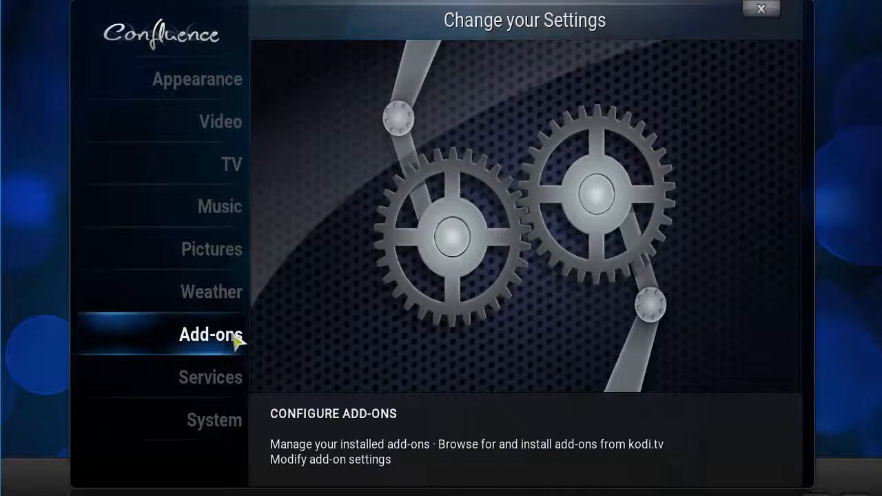
click(211, 335)
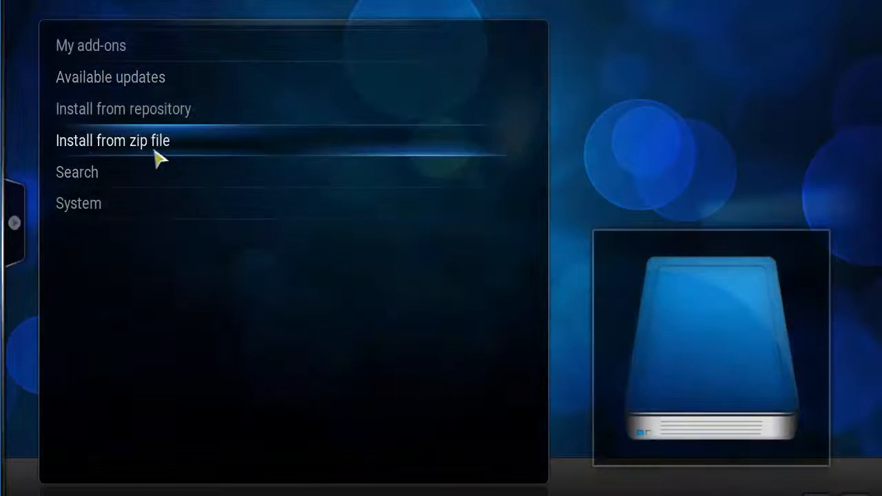
click(113, 140)
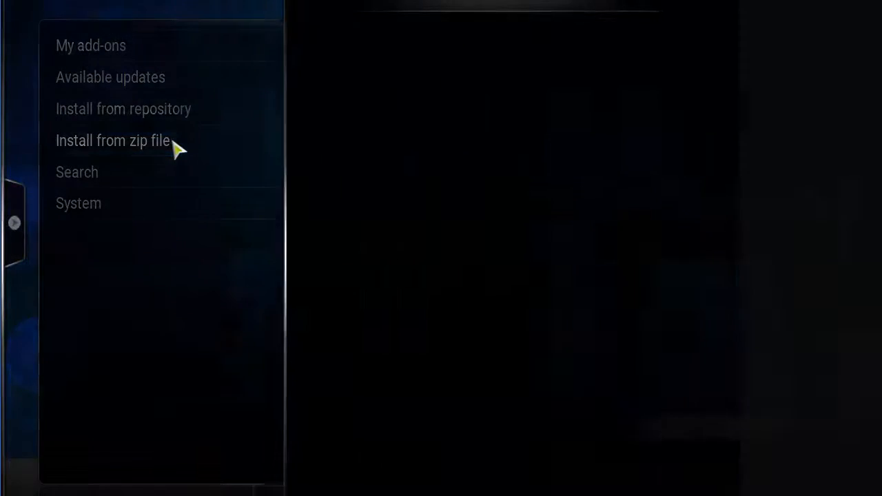
click(113, 141)
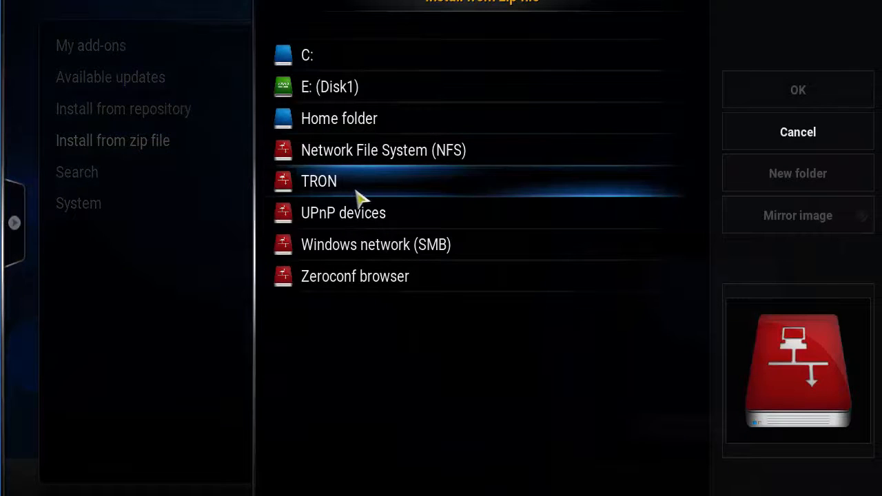
click(319, 182)
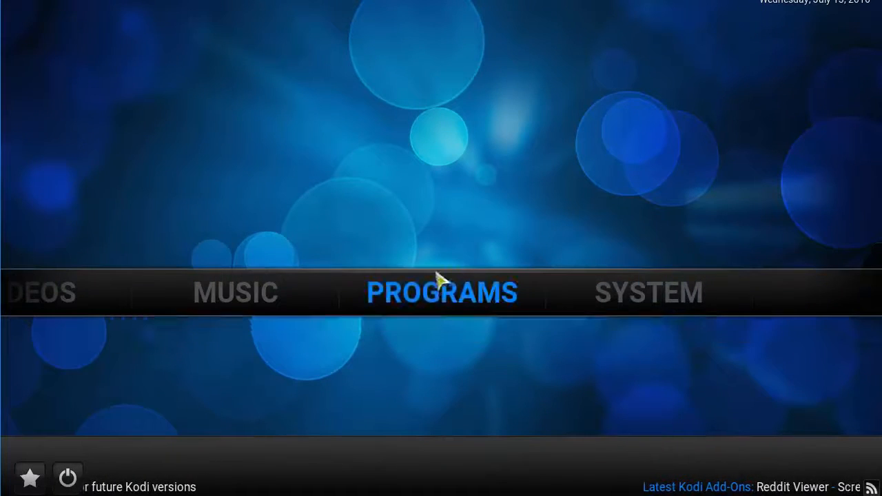
Launch the wizard from Programs and start downloading the TronStick build
click(441, 292)
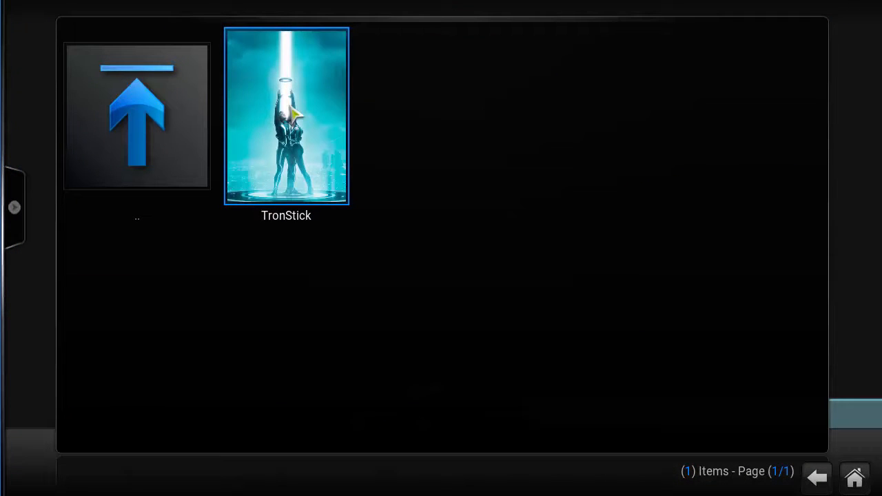
mouse_move(334, 176)
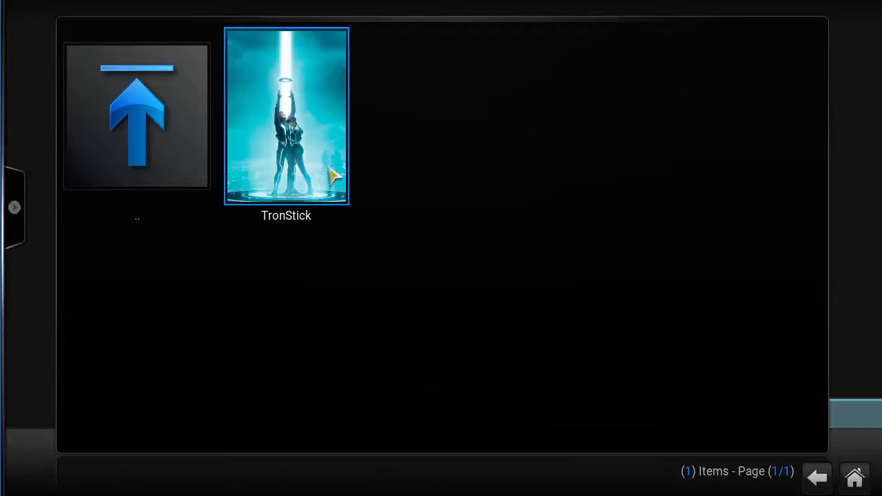
click(287, 116)
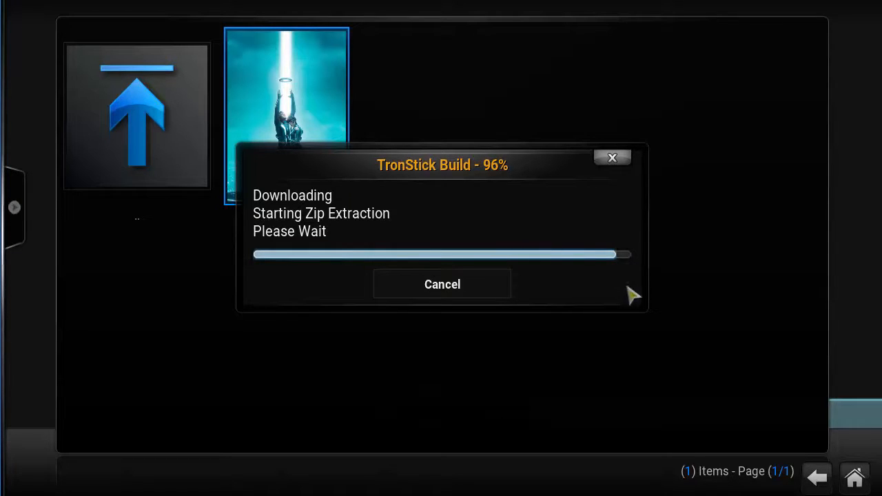
mouse_move(656, 297)
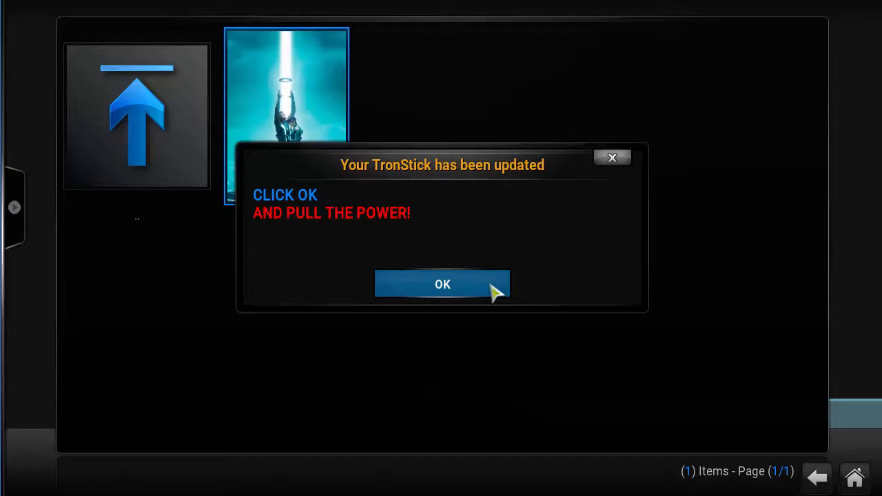
Accept the update notice, close and relaunch Kodi, and dismiss the Tron build's welcome message
click(441, 284)
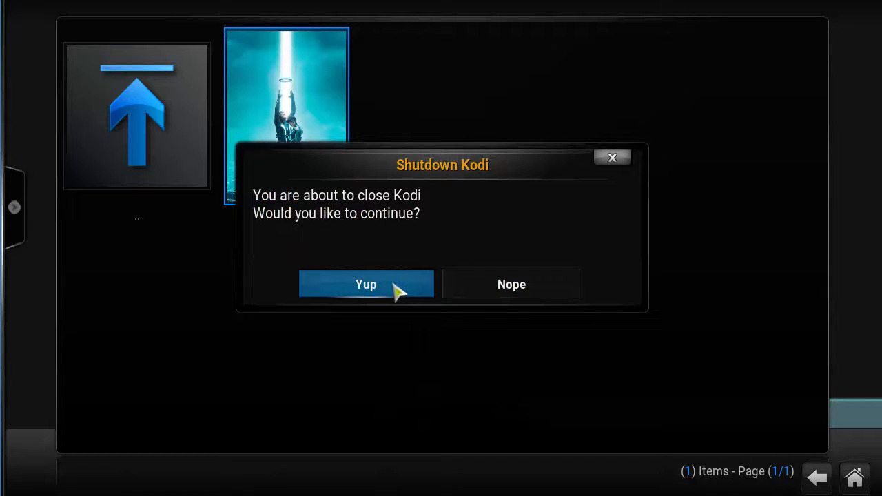
click(366, 284)
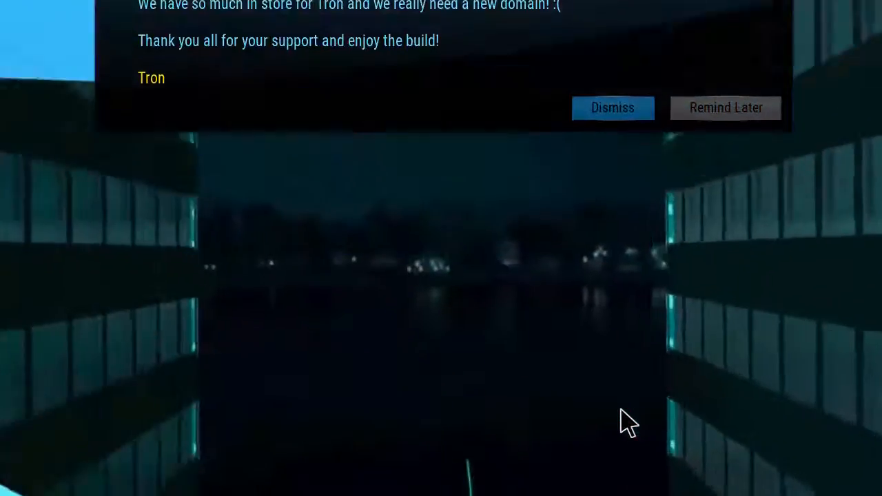
click(612, 108)
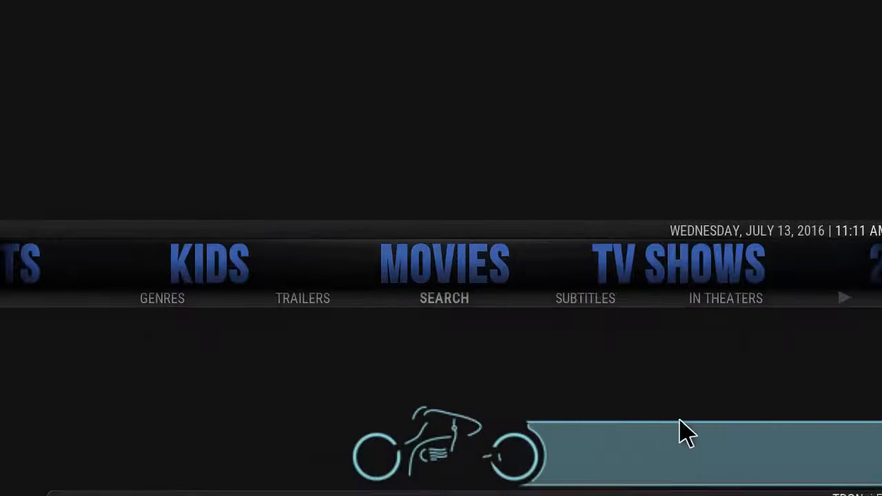